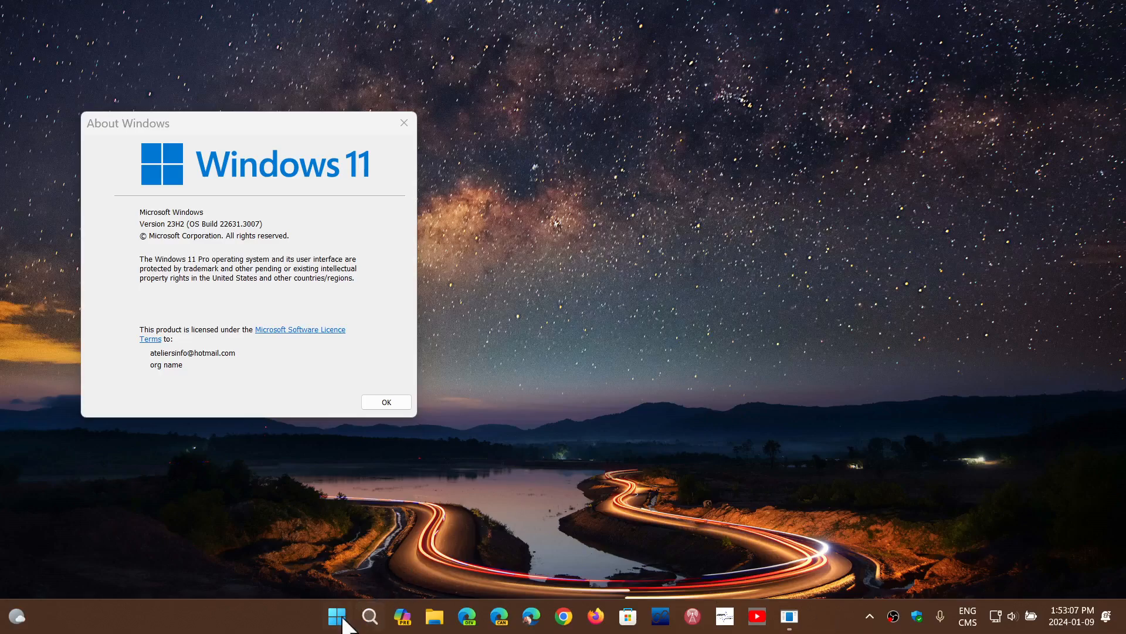
Launch the Settings app from the pinned apps in the Start menu.
left_click(334, 615)
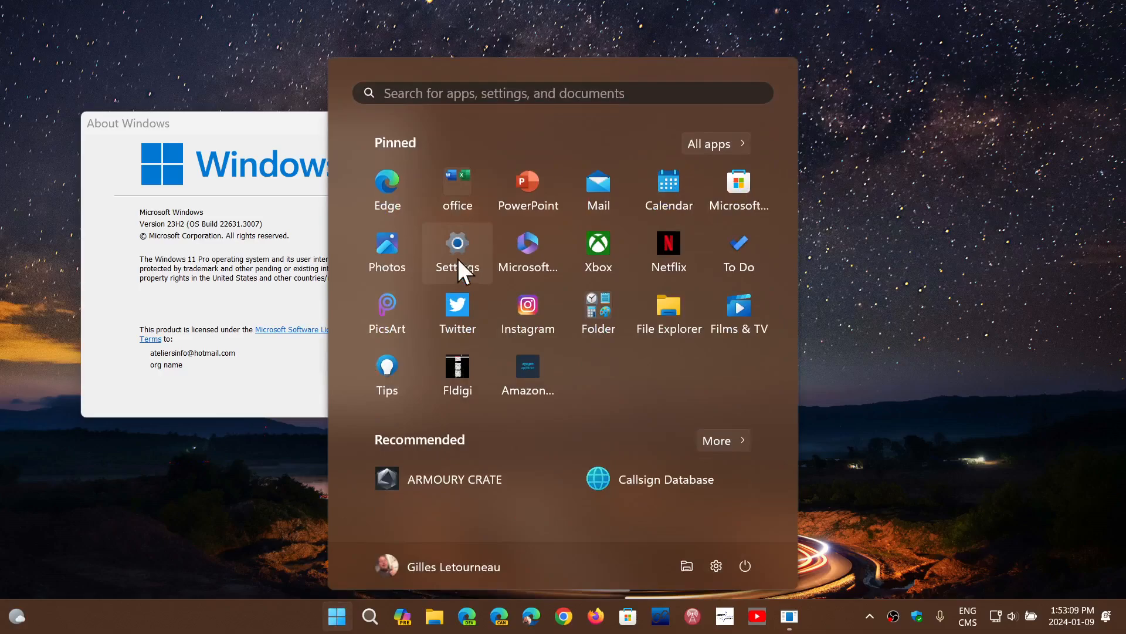
left_click(458, 251)
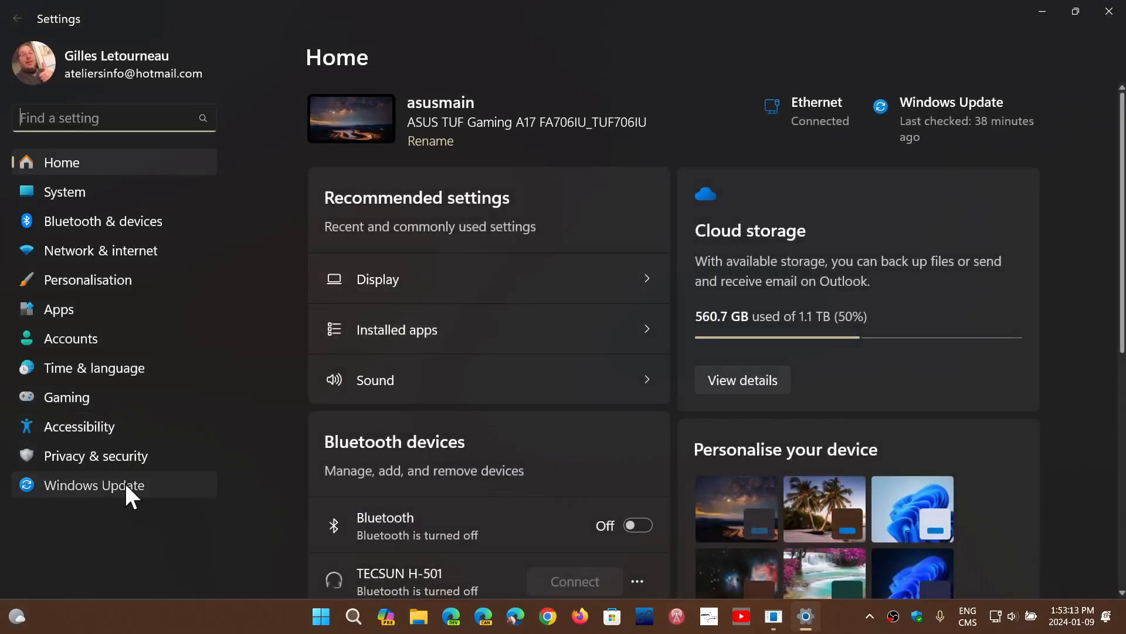
Go to the Windows Update page in the Settings sidebar.
left_click(94, 485)
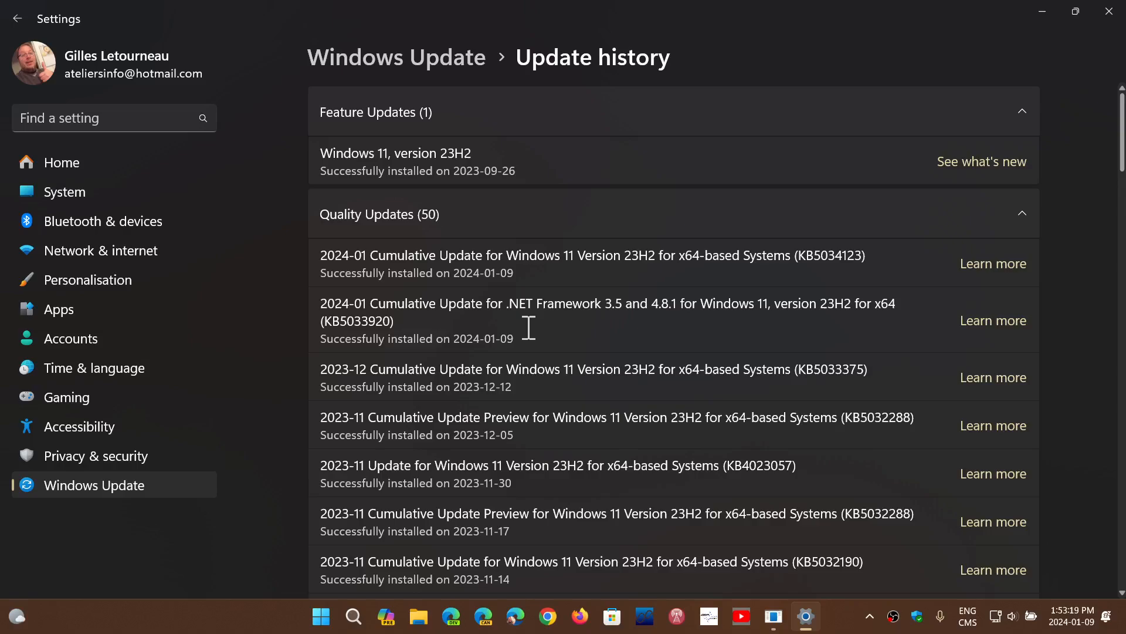
mouse_move(656, 262)
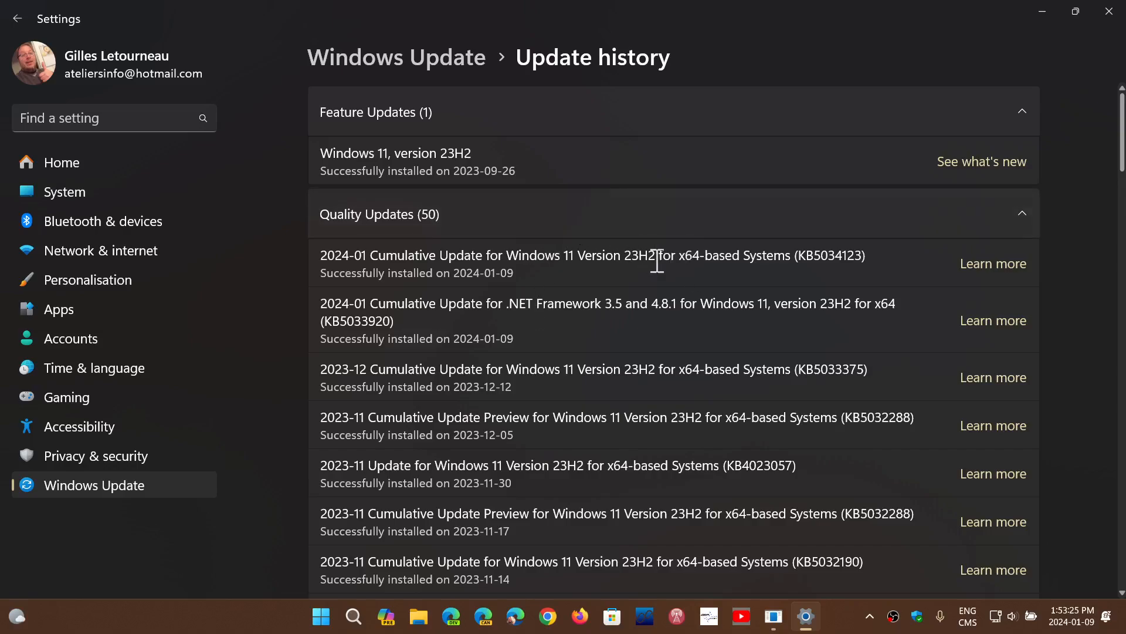
mouse_move(708, 261)
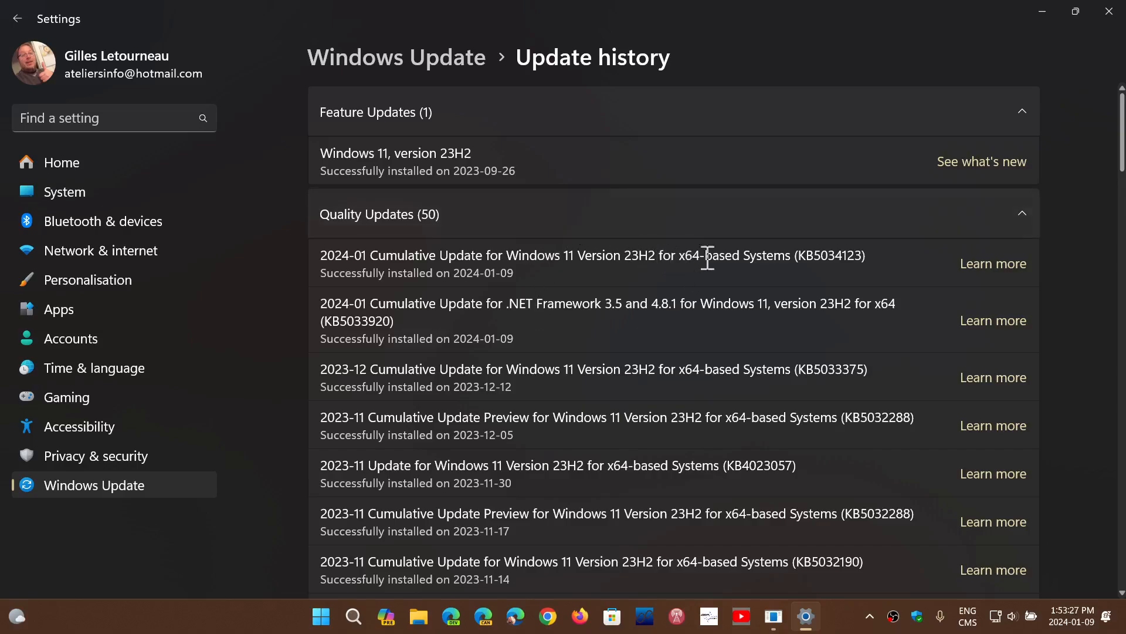
mouse_move(802, 283)
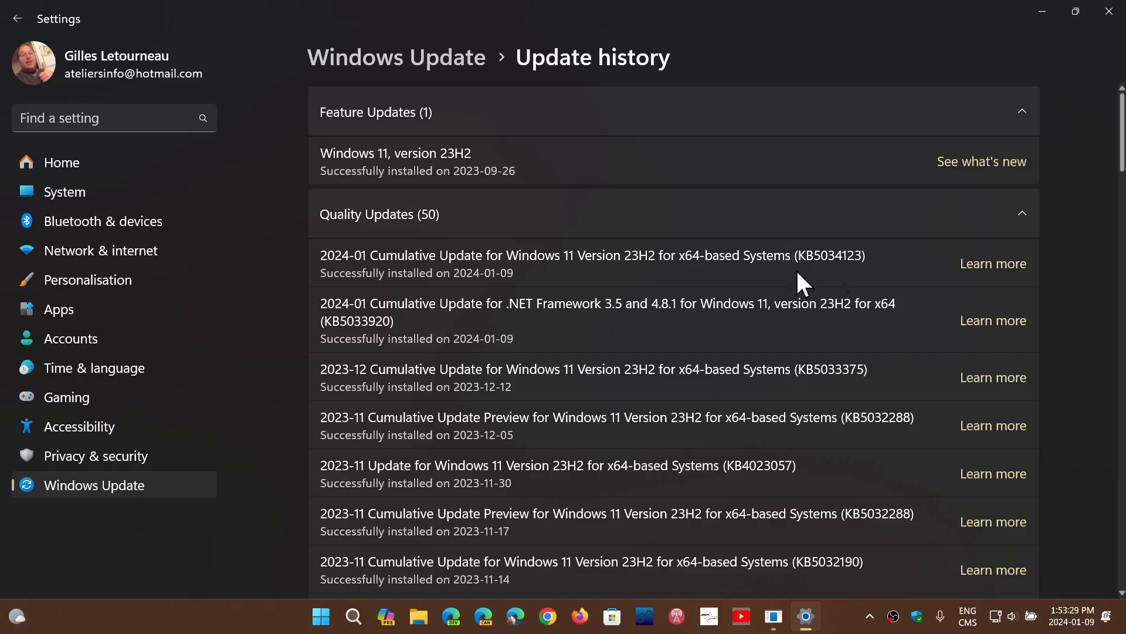
mouse_move(626, 324)
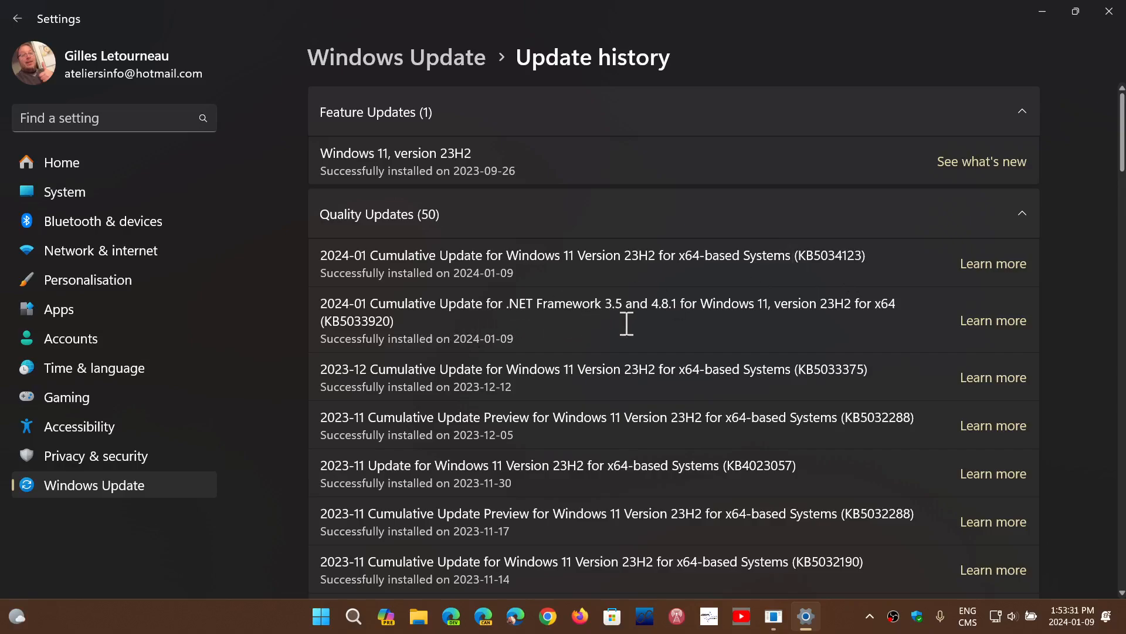
mouse_move(691, 321)
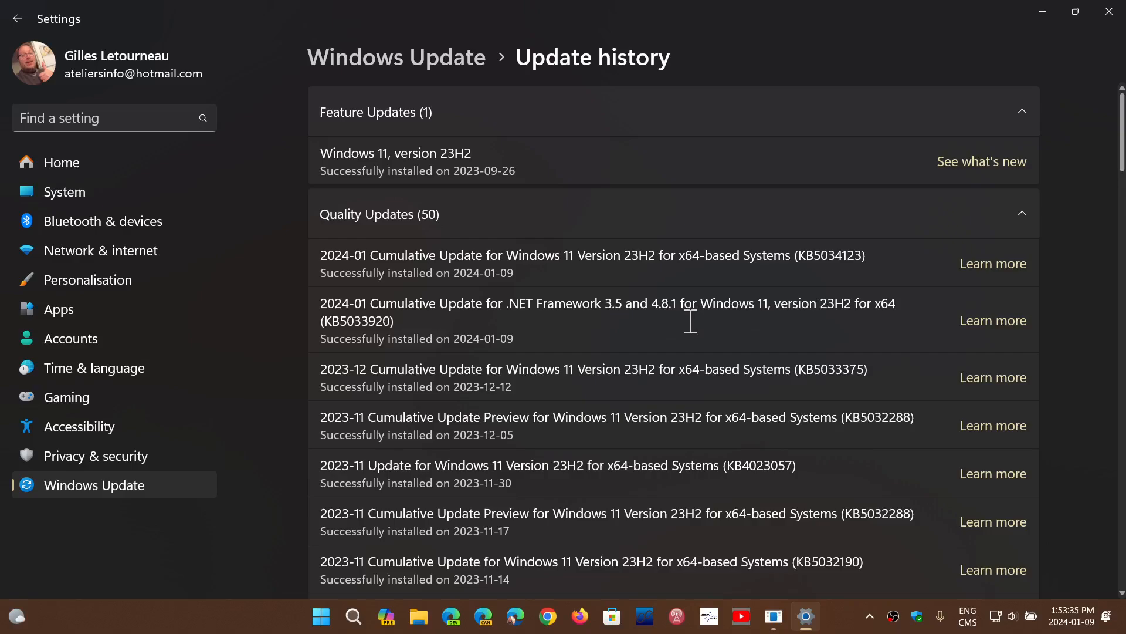
mouse_move(624, 309)
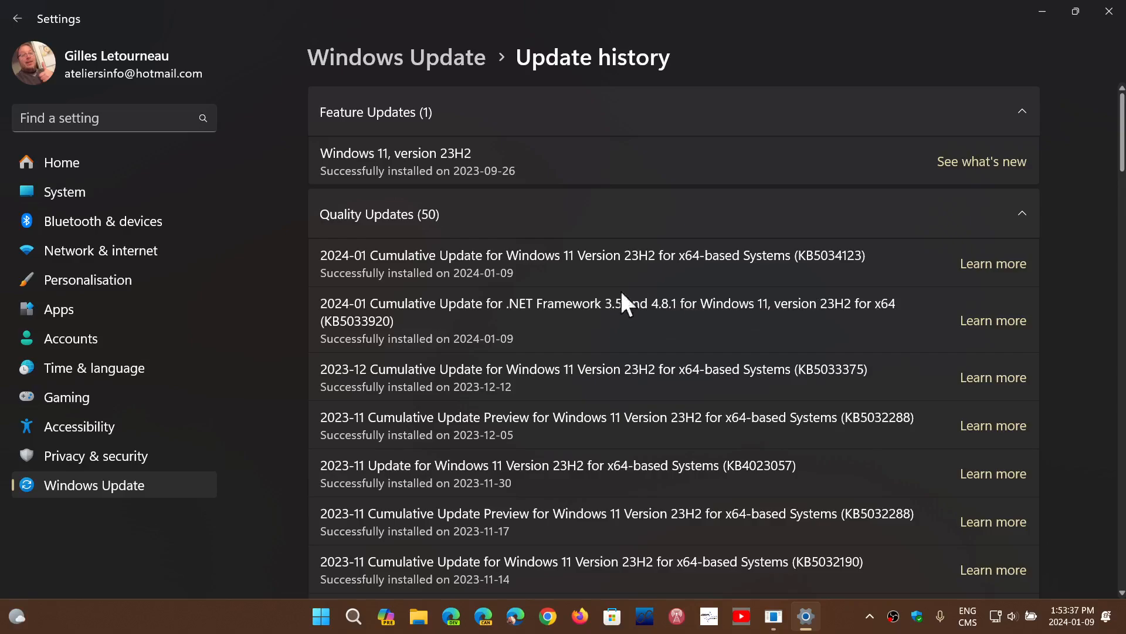
mouse_move(689, 209)
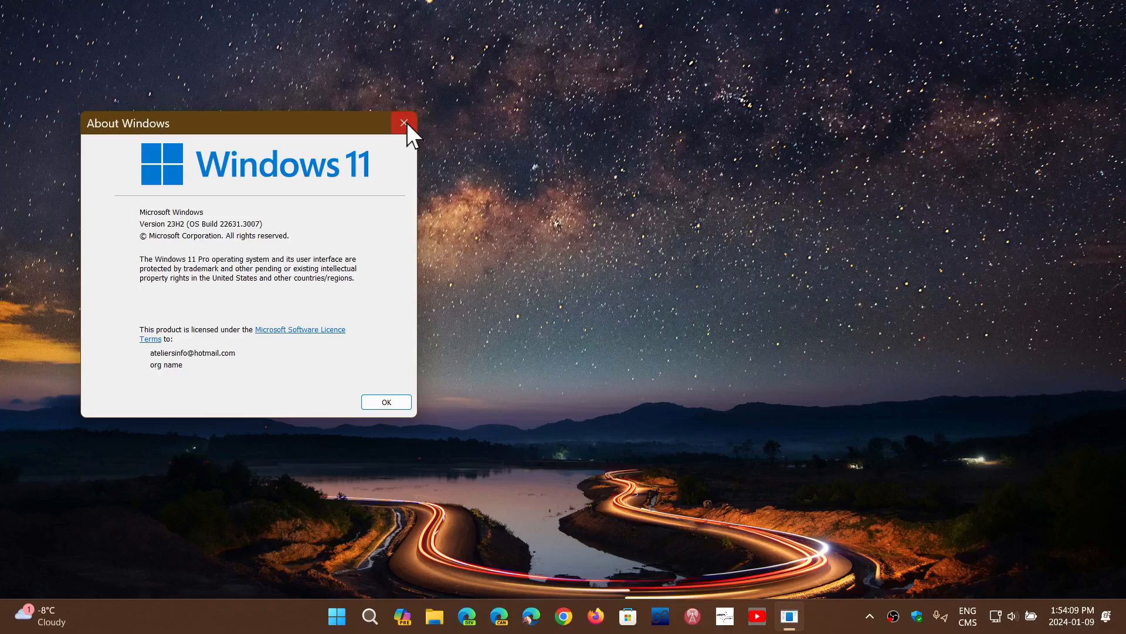
Close the About Windows dialog showing build 22631.3007.
left_click(405, 123)
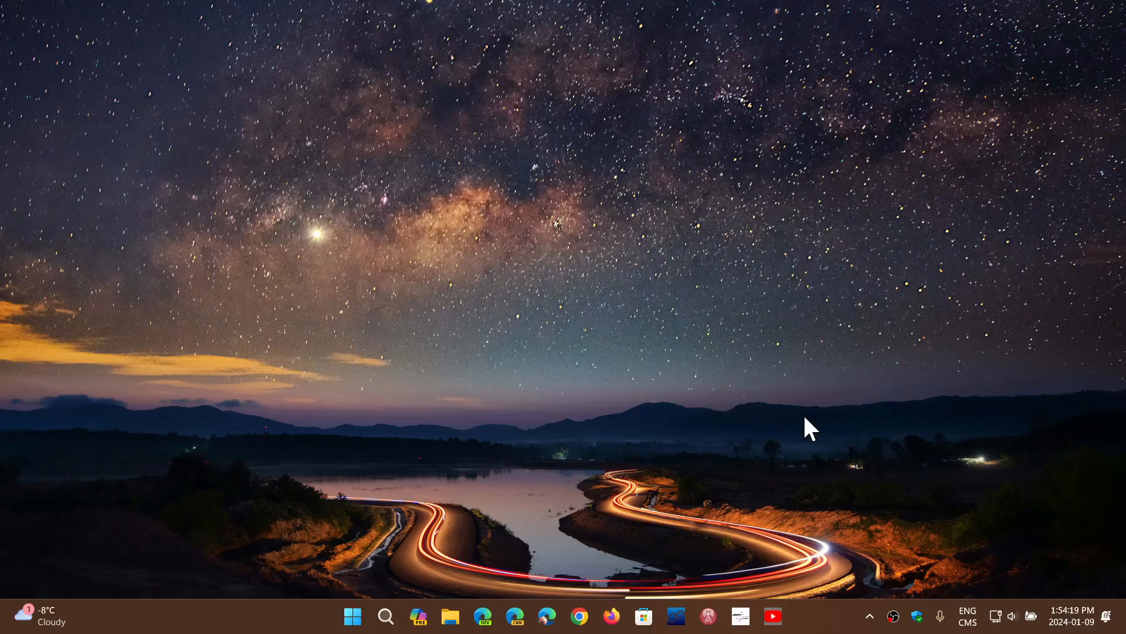
mouse_move(807, 622)
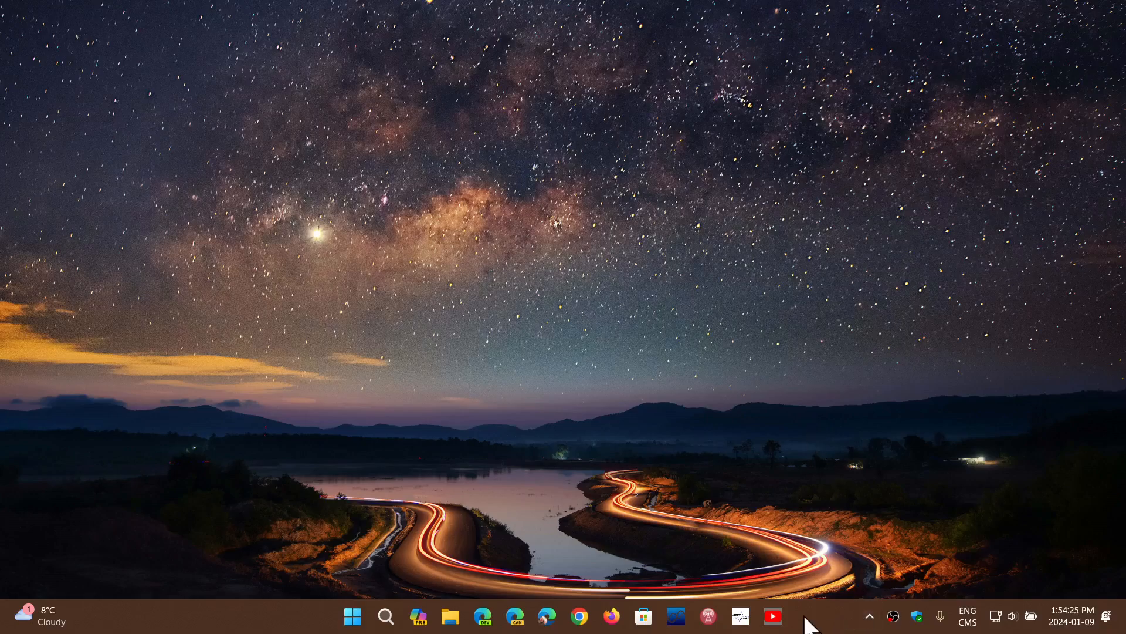